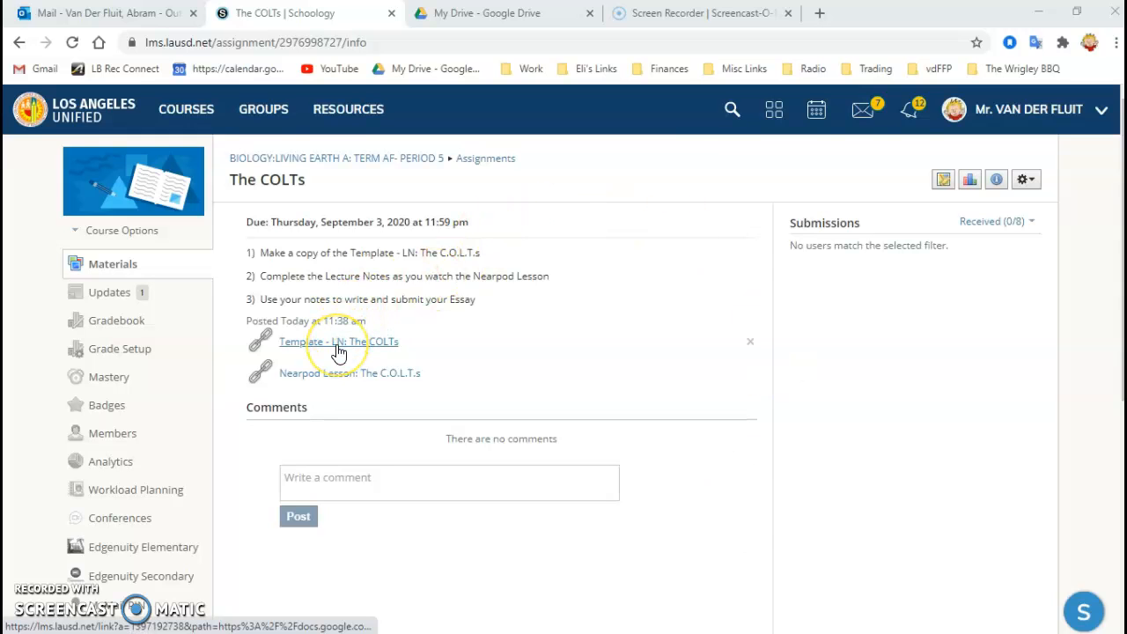
Step: Open the 'Template - LN: The COLTs' lecture-notes template from the Schoology assignment page
{"action": "left_click", "coordinate": [338, 342]}
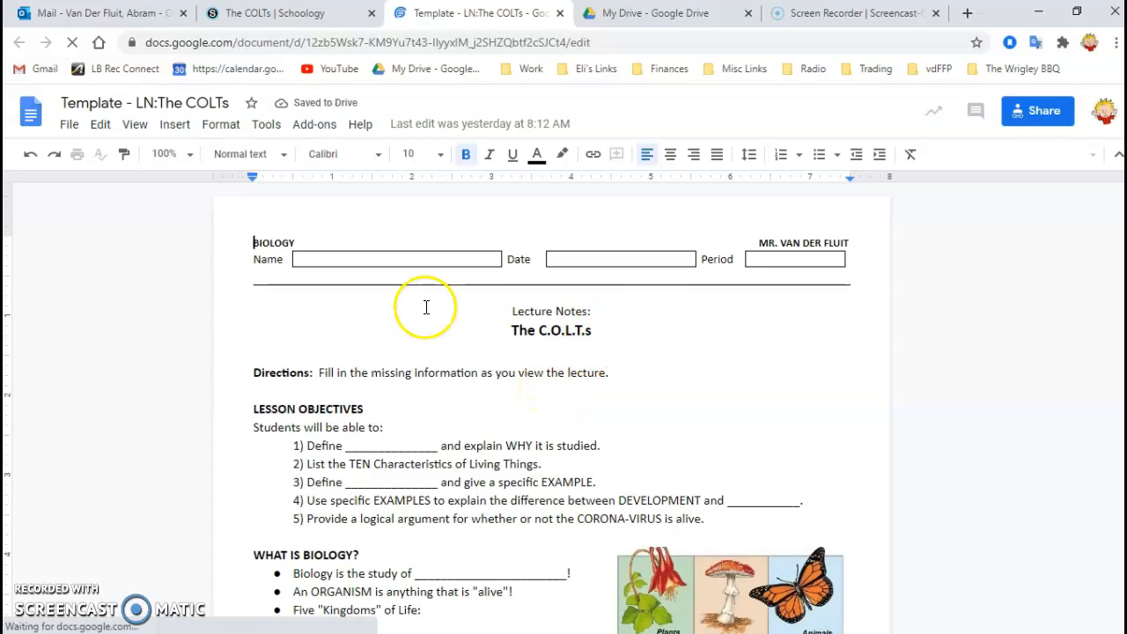
{"action": "mouse_move", "coordinate": [88, 161]}
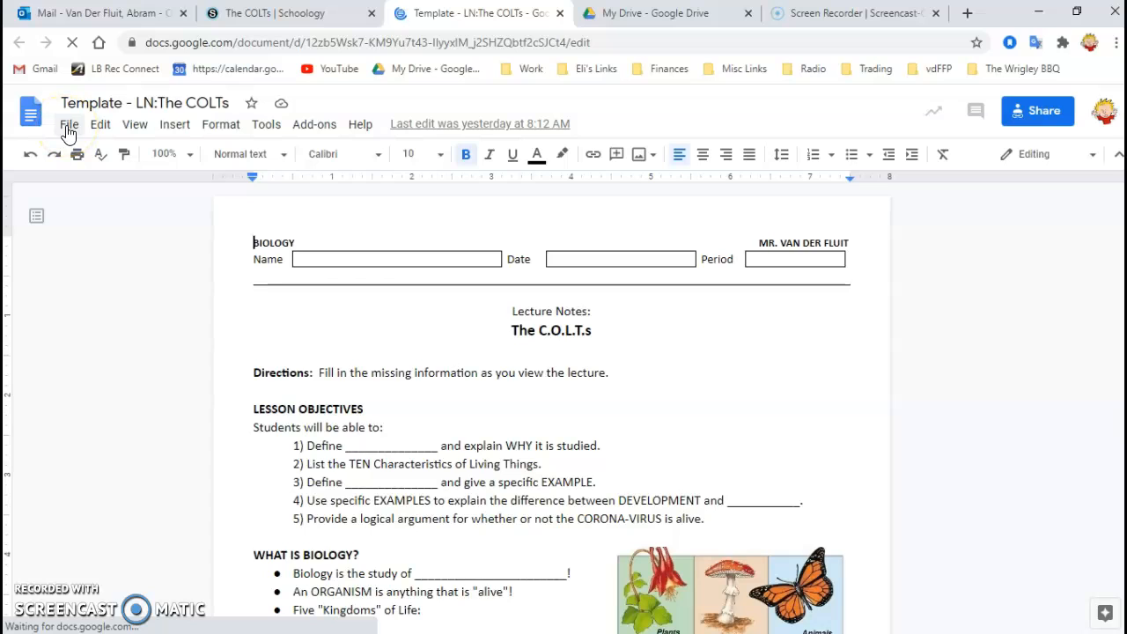
Step: Choose Make a copy from the File menu for the COLTs template
{"action": "left_click", "coordinate": [68, 123]}
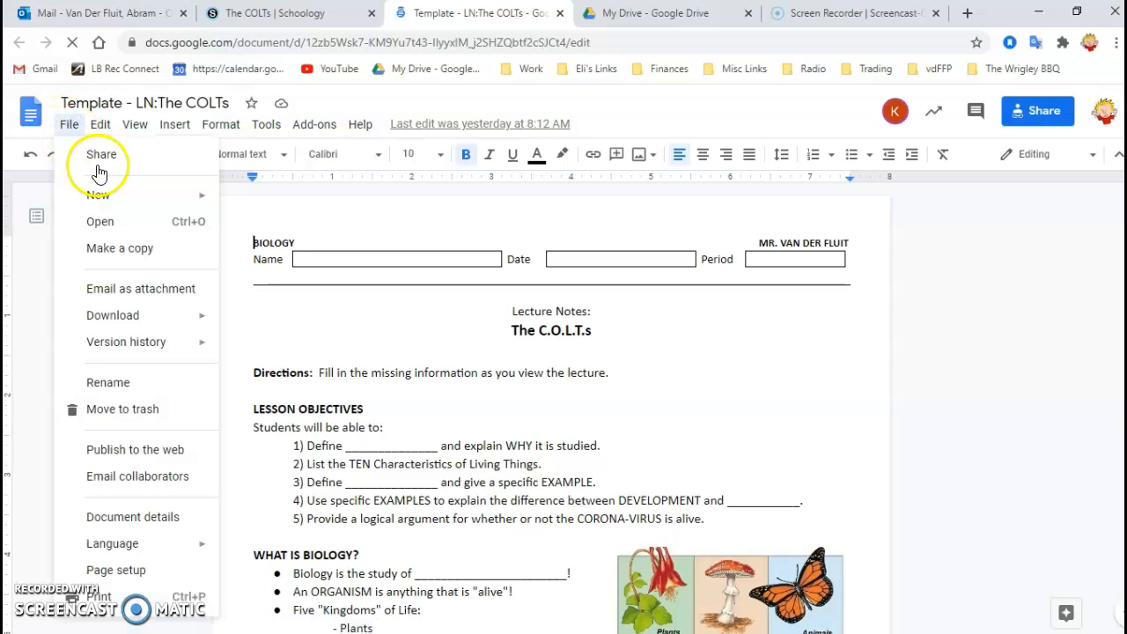
{"action": "left_click", "coordinate": [120, 247]}
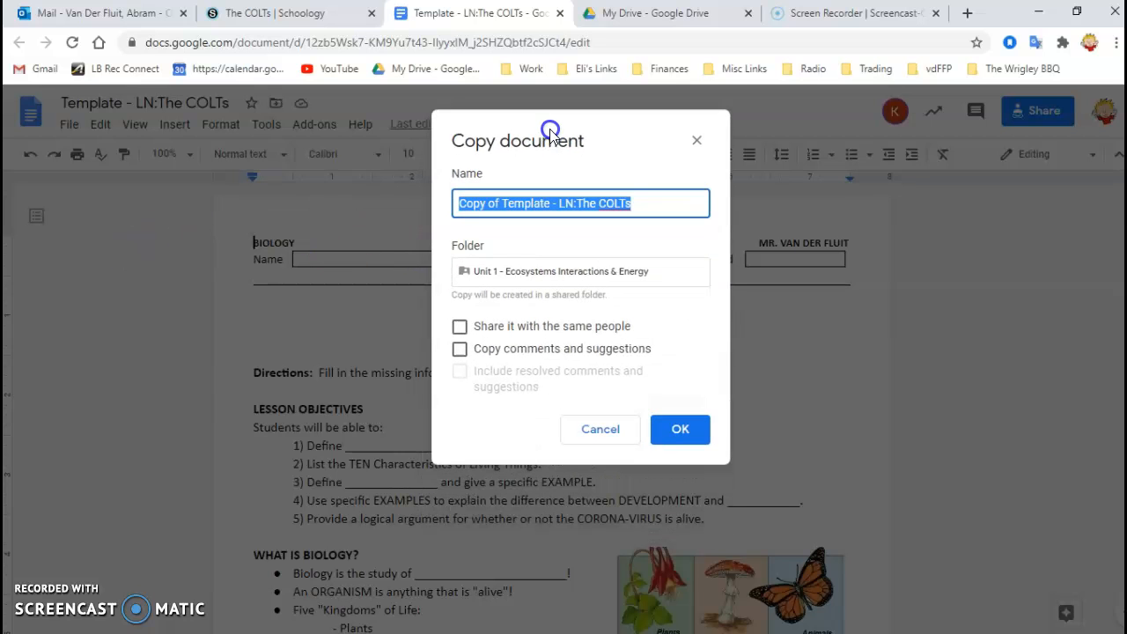
Step: Delete the 'Copy of Template -' prefix so the copy's name reads 'LN:The COLTs'
{"action": "left_click", "coordinate": [560, 203]}
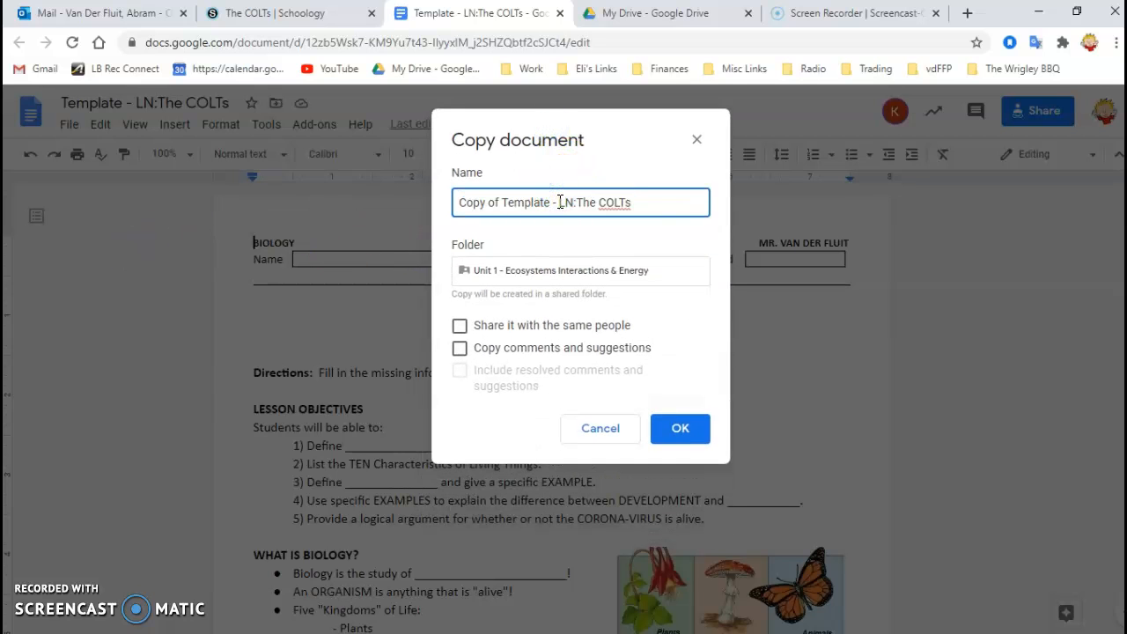
{"action": "double_click", "coordinate": [503, 202]}
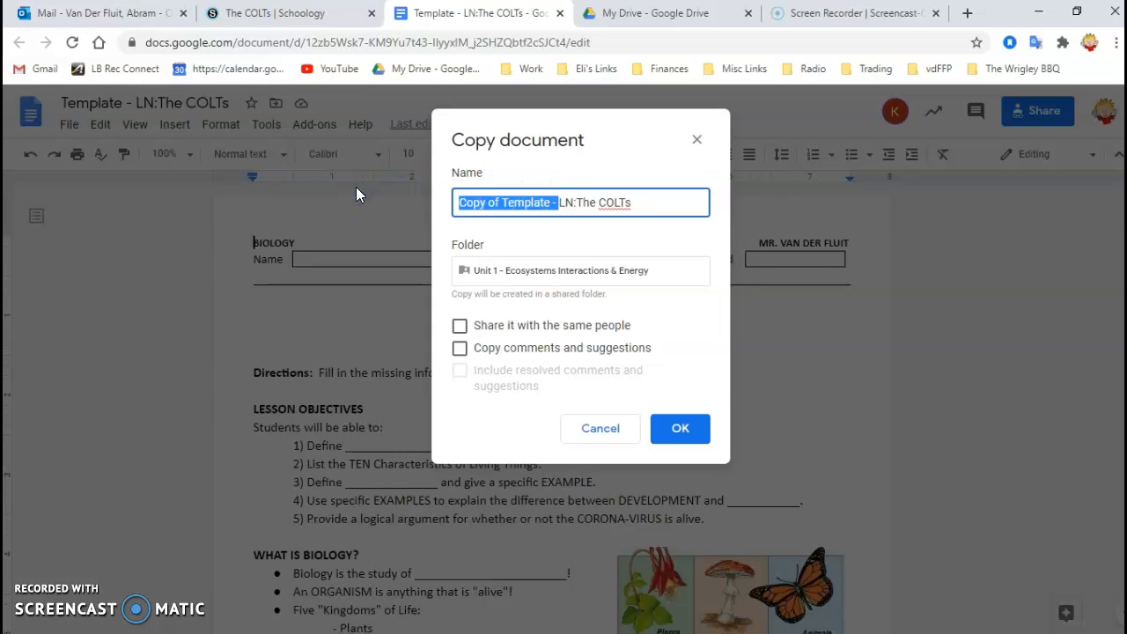
{"action": "key", "text": "Backspace"}
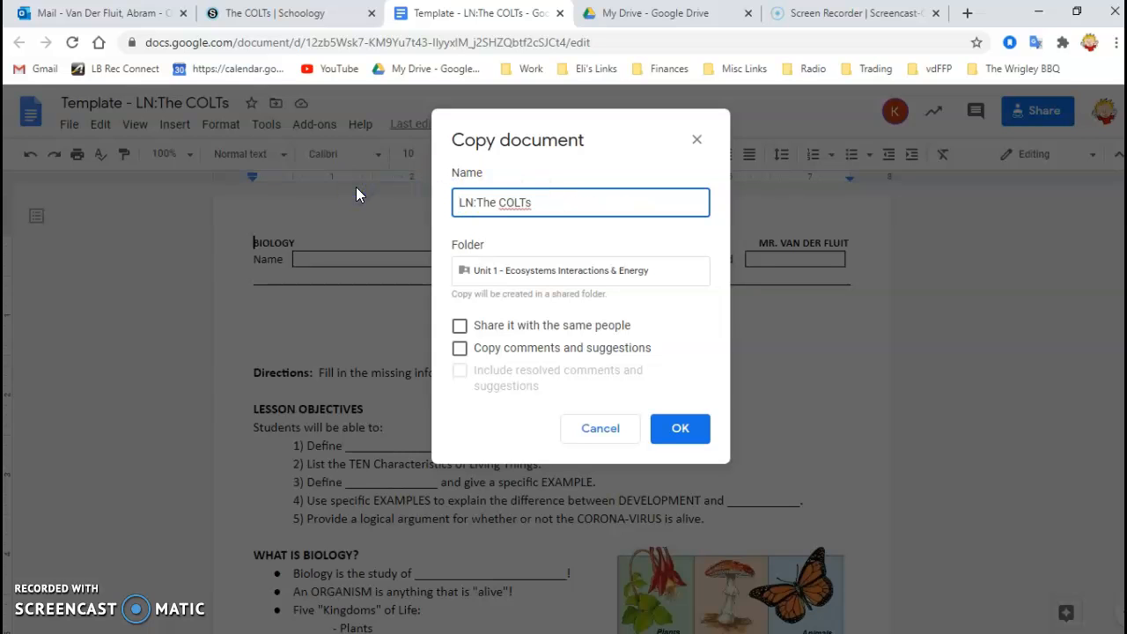
{"action": "left_click", "coordinate": [517, 206]}
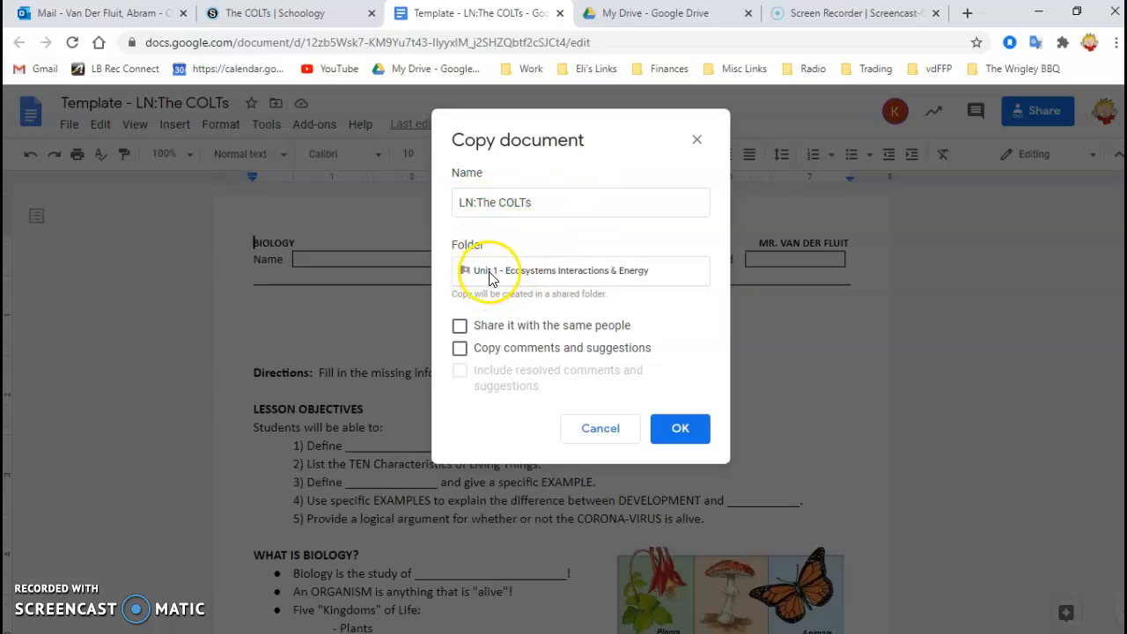
Step: Move the copy's destination from Unit 1 up to My Drive, then into the Biology folder
{"action": "left_click", "coordinate": [579, 271]}
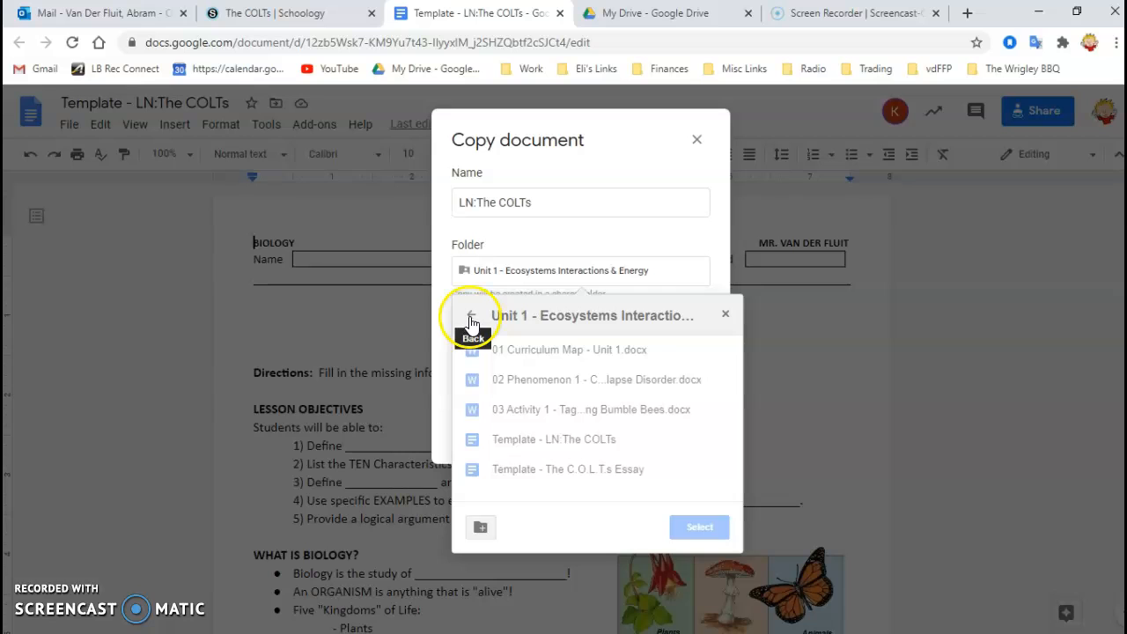
{"action": "left_click", "coordinate": [469, 317]}
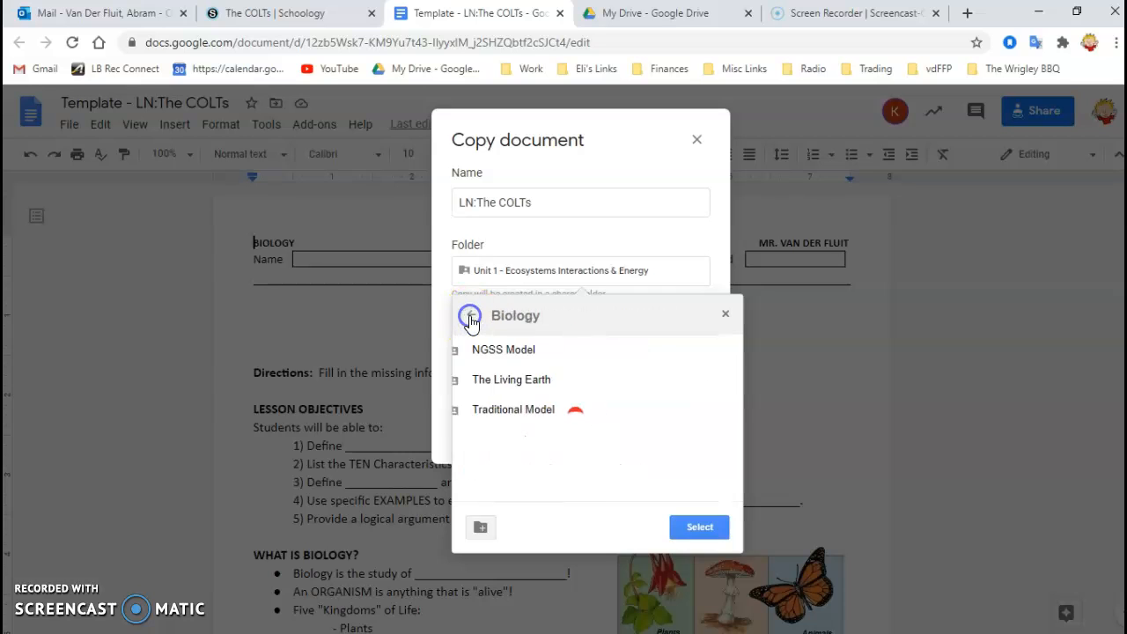
{"action": "left_click", "coordinate": [470, 314]}
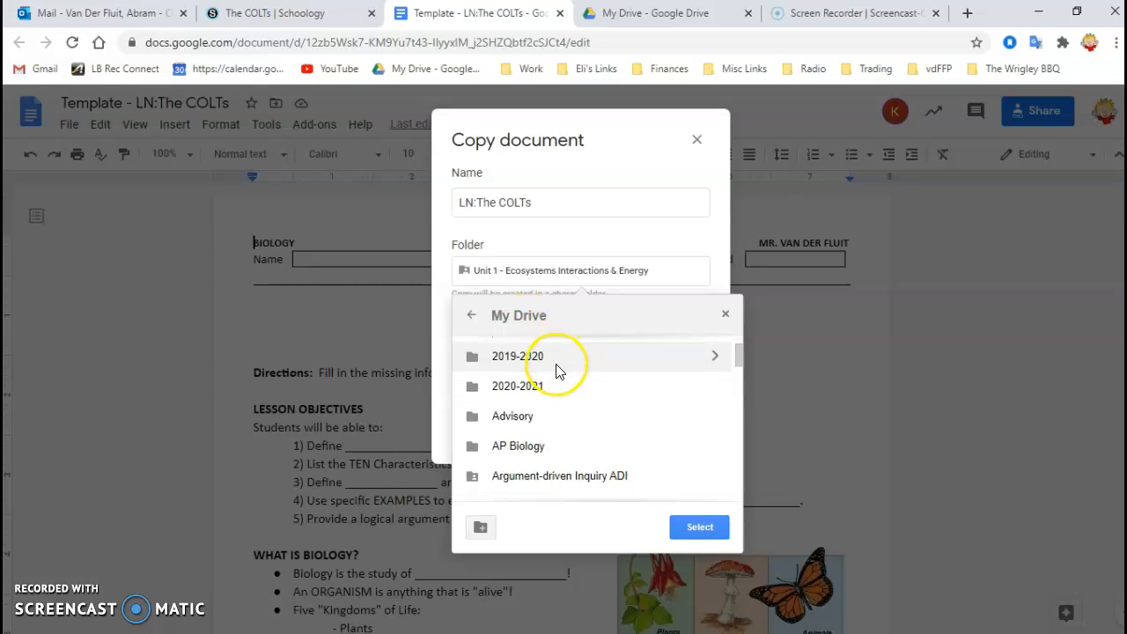
{"action": "scroll", "scroll_direction": "down", "scroll_amount": 3}
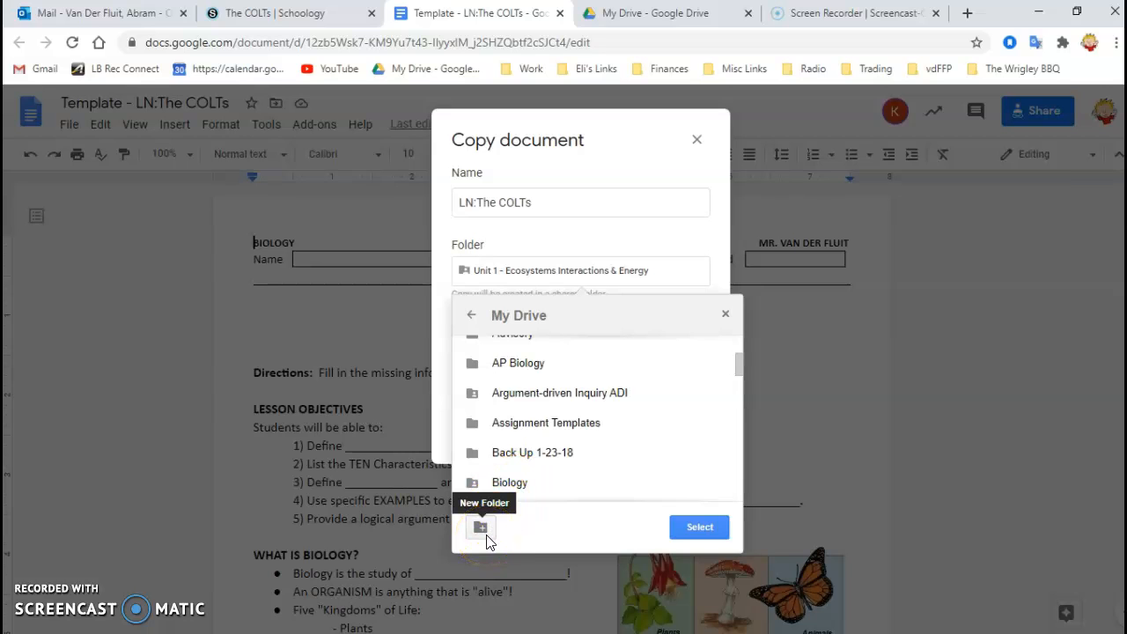
{"action": "left_click", "coordinate": [479, 527]}
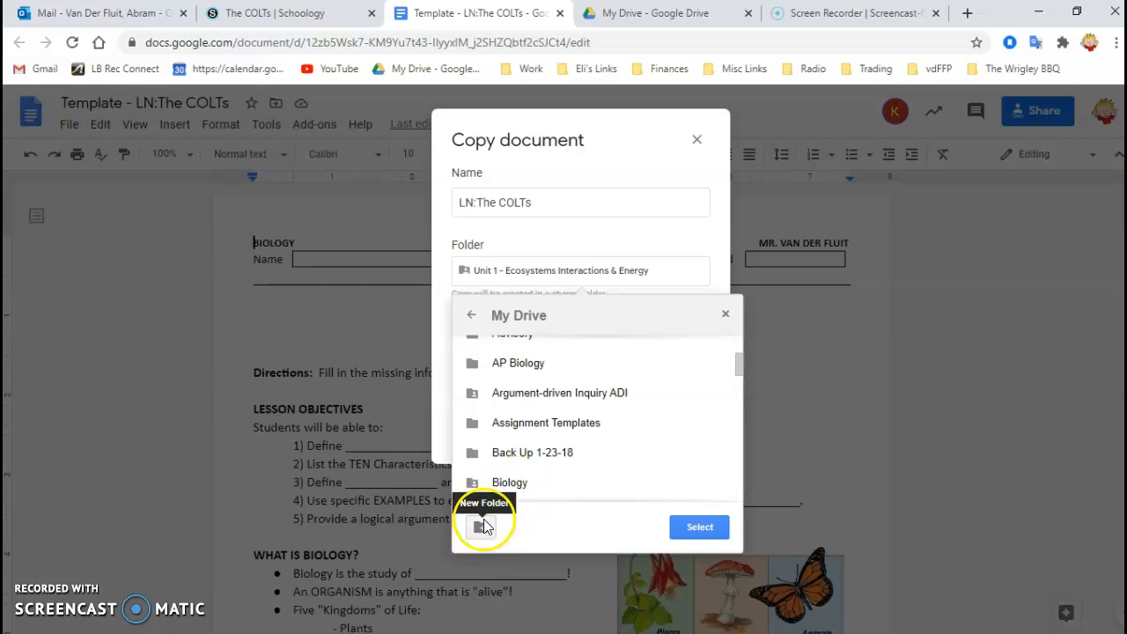
{"action": "left_click", "coordinate": [509, 482]}
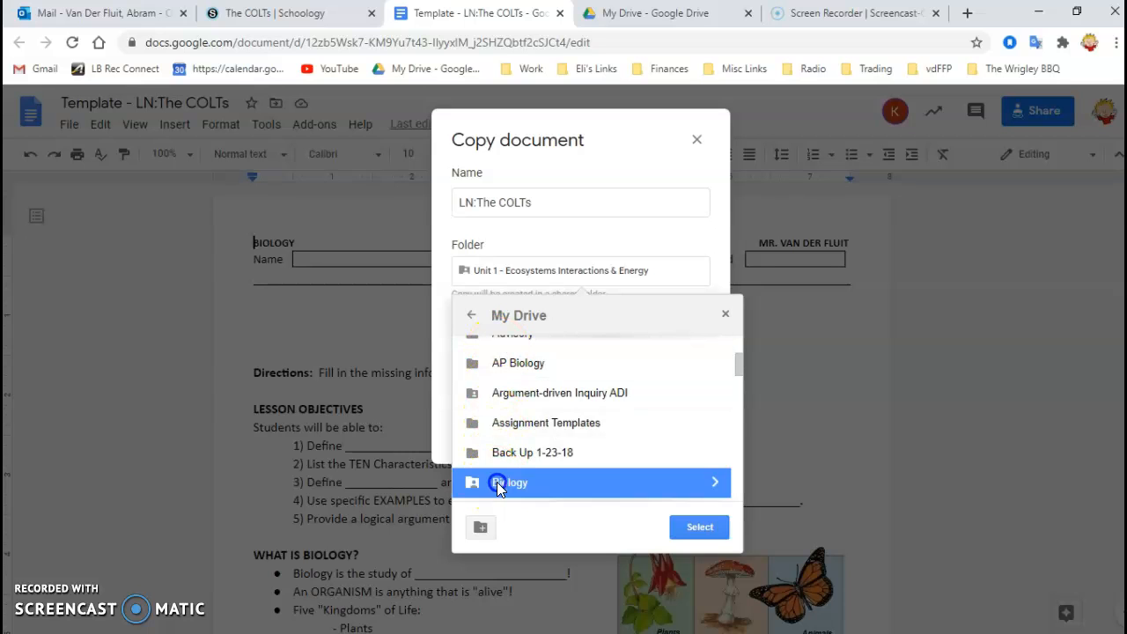
{"action": "left_click", "coordinate": [509, 483]}
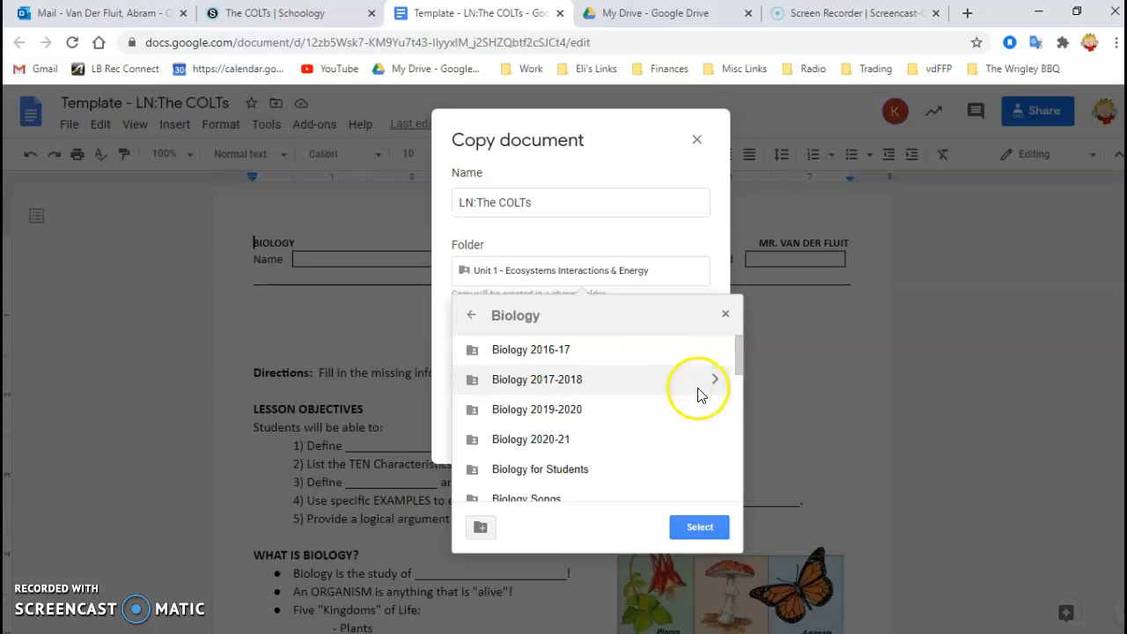
{"action": "mouse_move", "coordinate": [699, 527]}
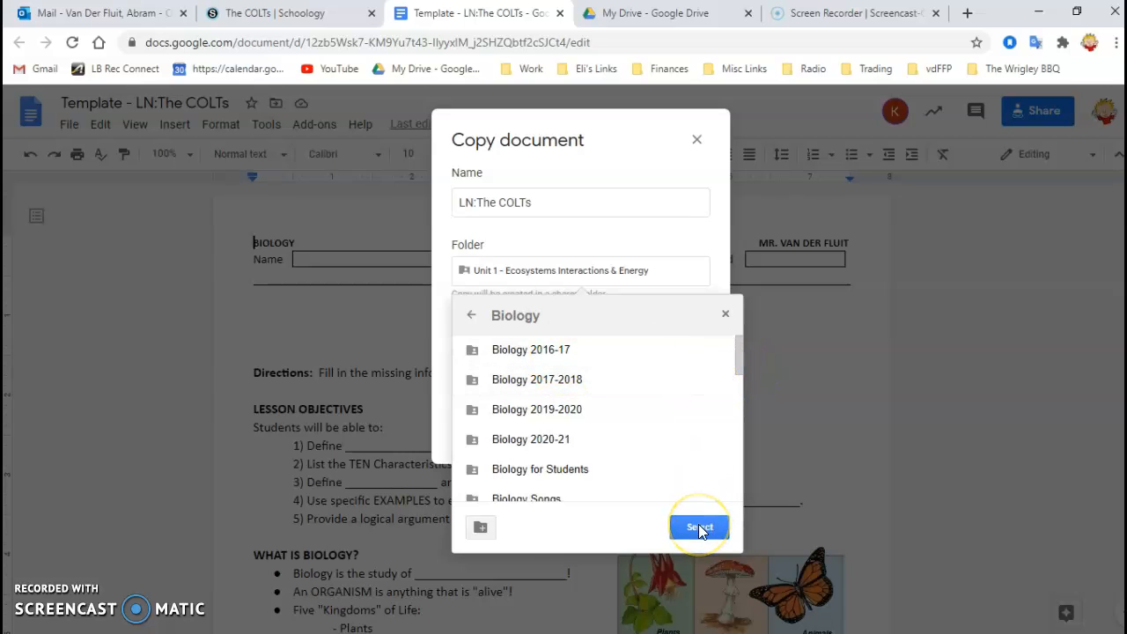
{"action": "left_click", "coordinate": [699, 526]}
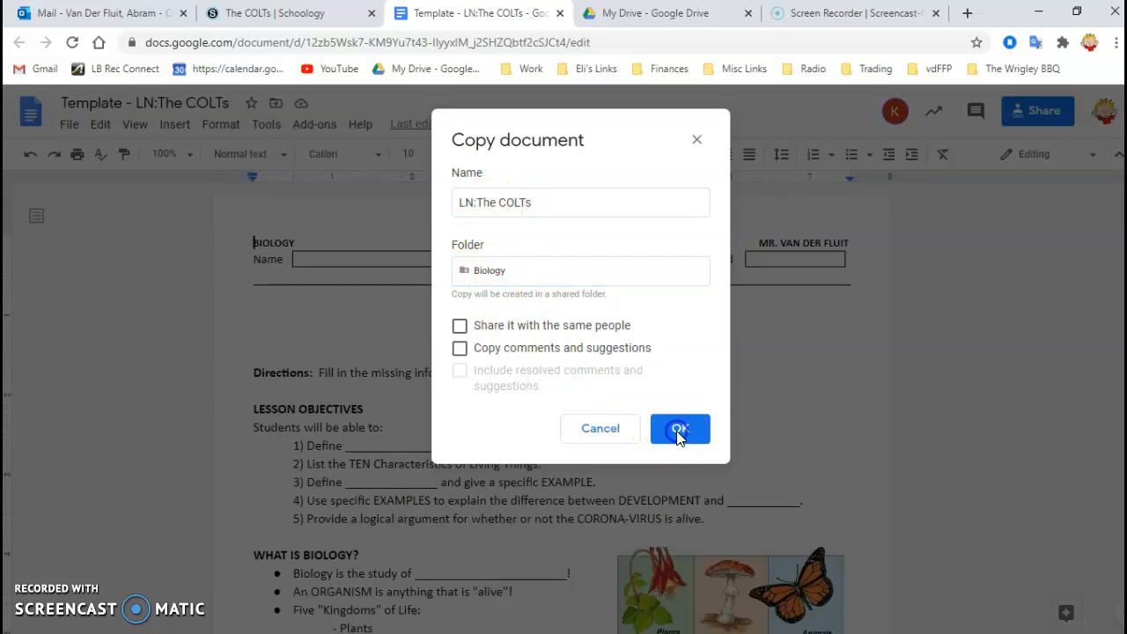
Step: Confirm the copy to create 'LN:The COLTs' in Biology
{"action": "left_click", "coordinate": [679, 428]}
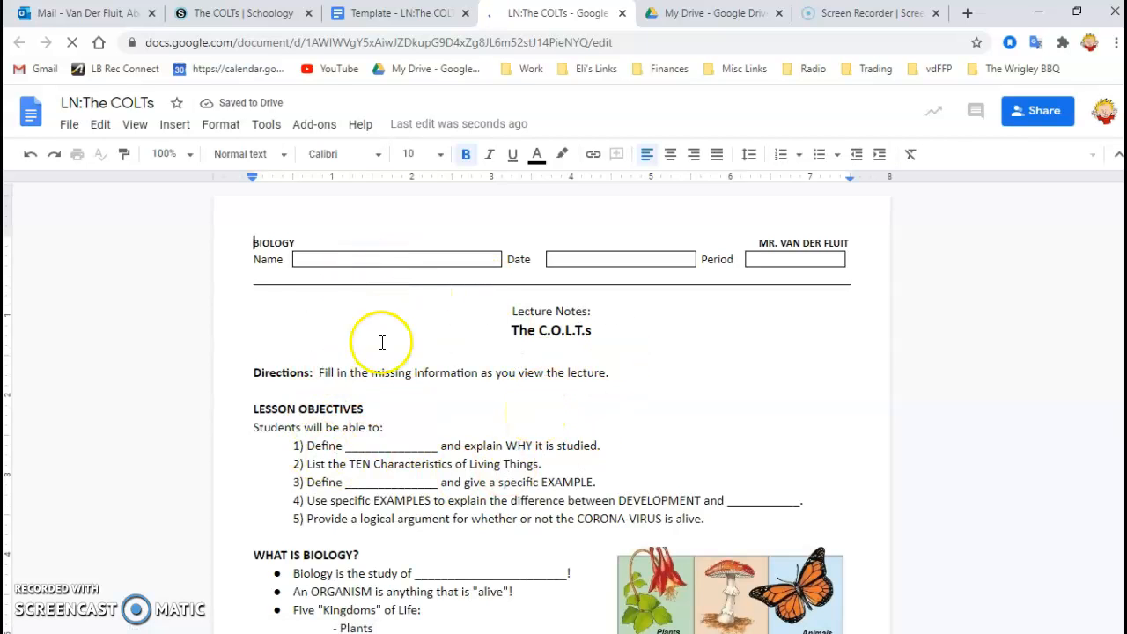
{"action": "mouse_move", "coordinate": [397, 263]}
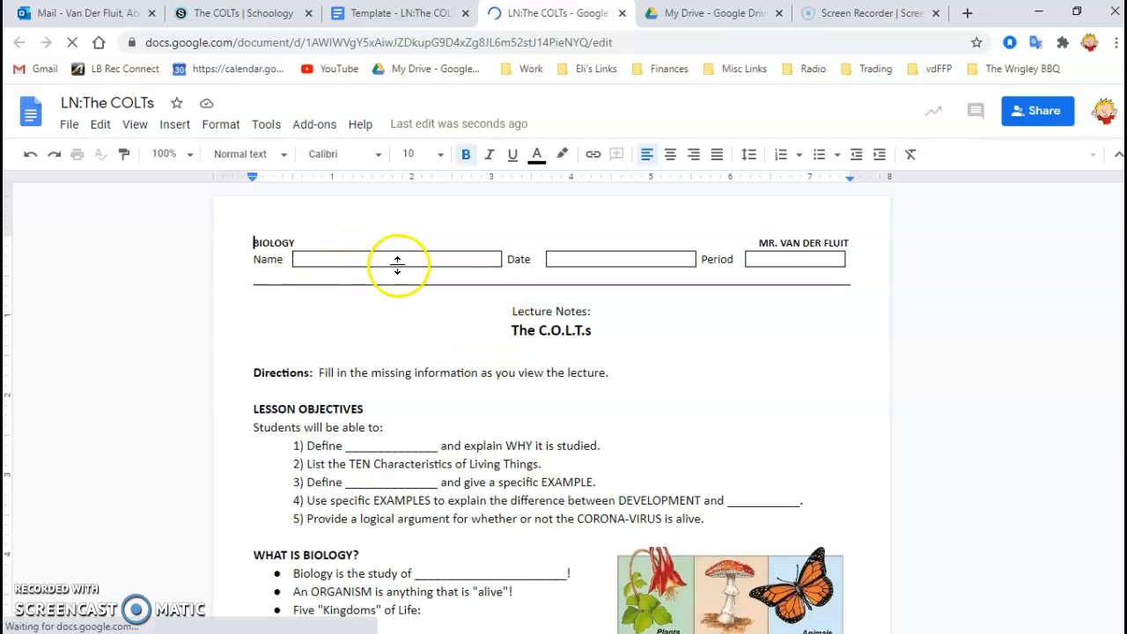